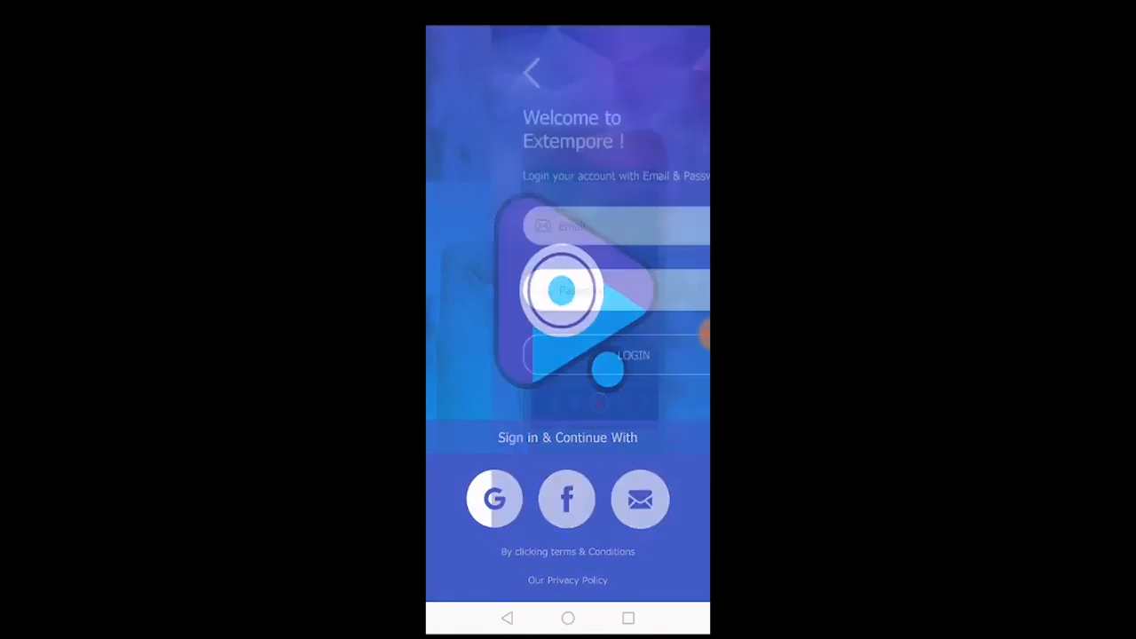
Sign in with Google and browse the My Stories list down to the last of the 13 stories.
left_click(568, 226)
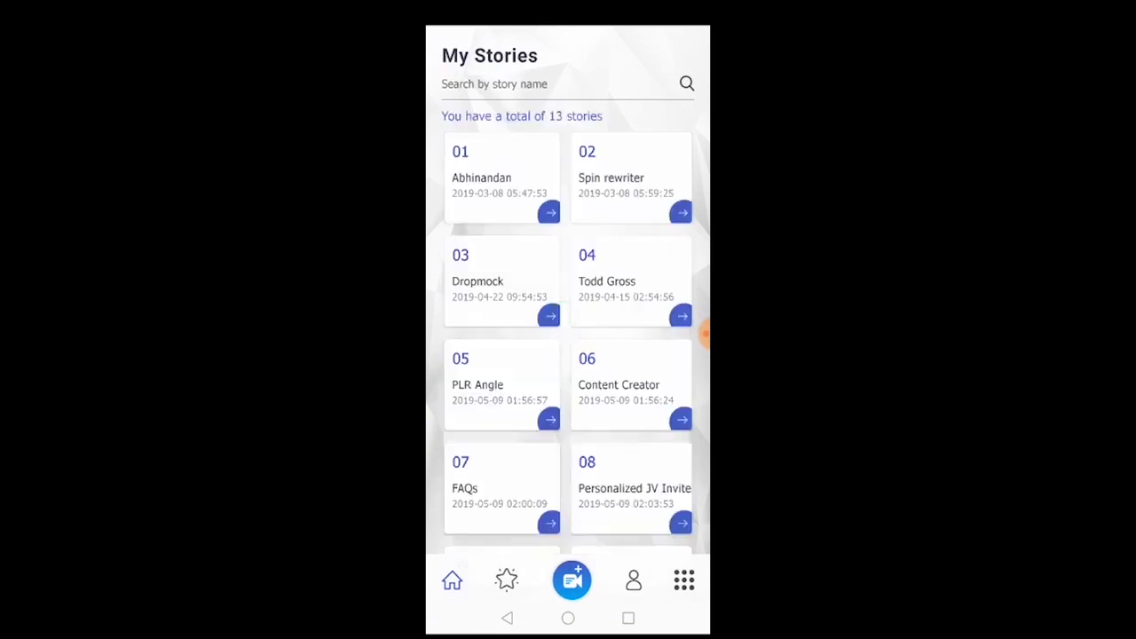
scroll("down", 3)
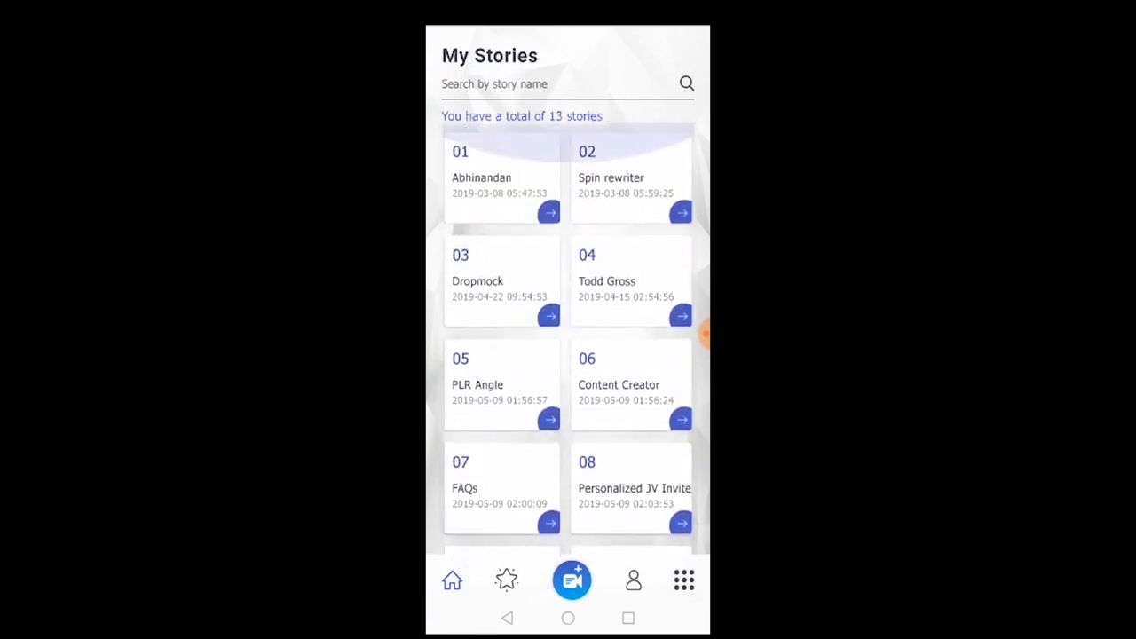
scroll("down", 3)
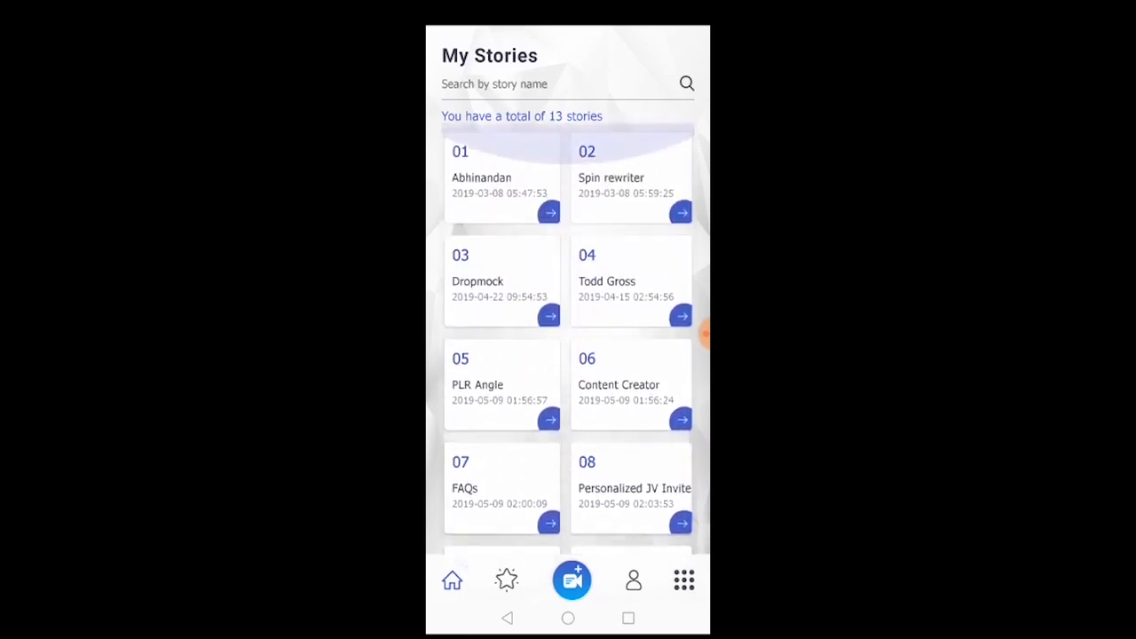
scroll("down", 3)
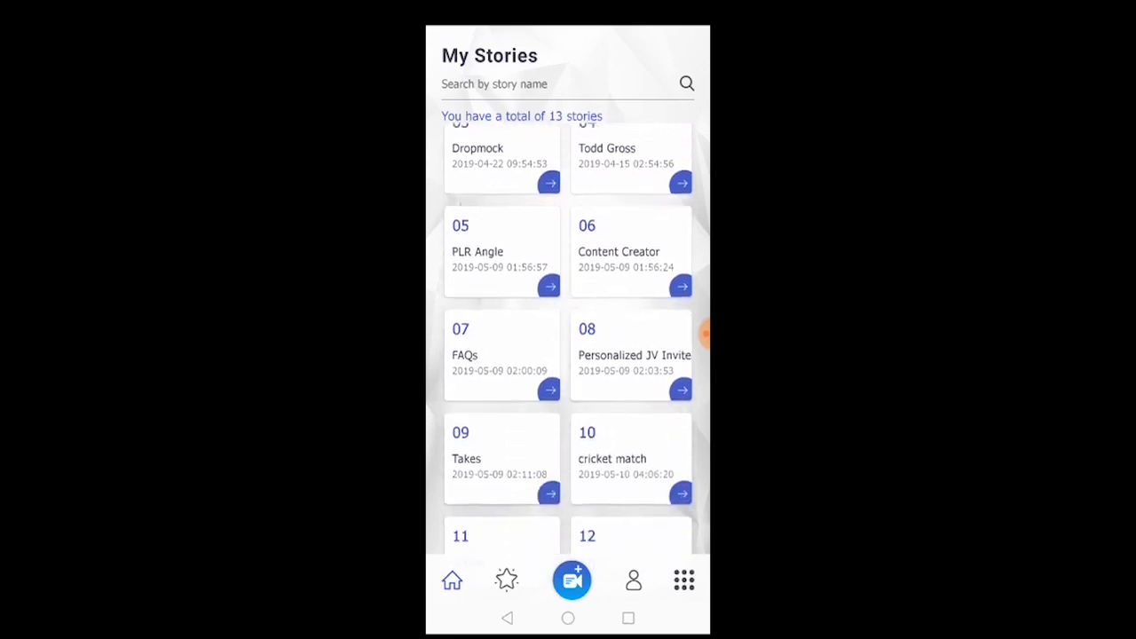
scroll("down", 3)
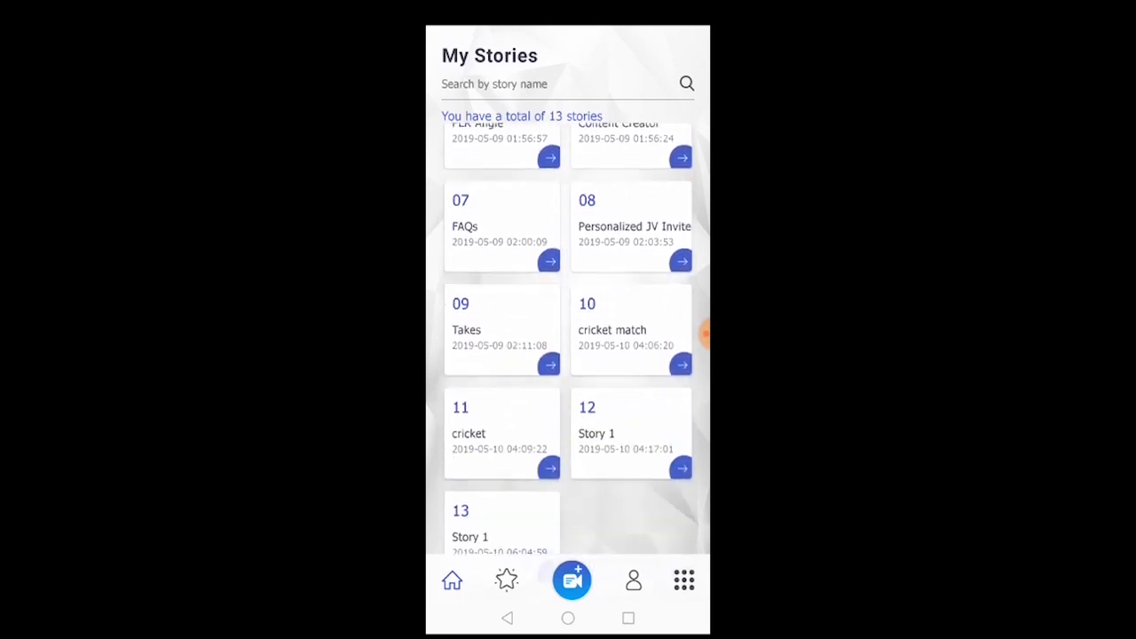
left_click(571, 579)
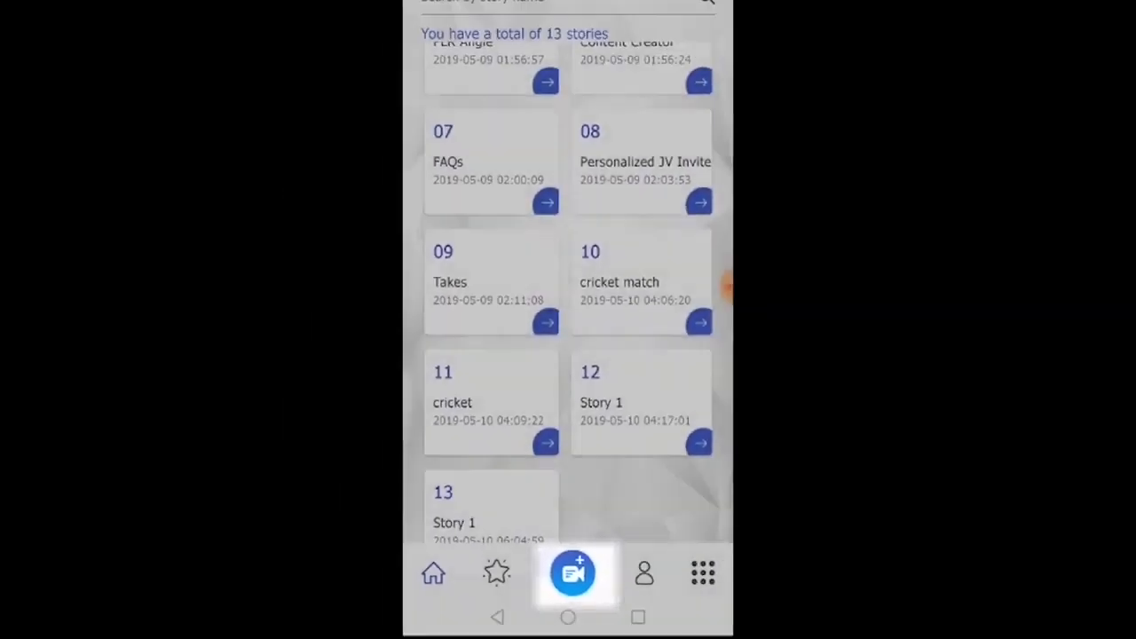
Create a story titled 'Story' with the Robotics by TechKnowledge Education script and save it.
left_click(573, 571)
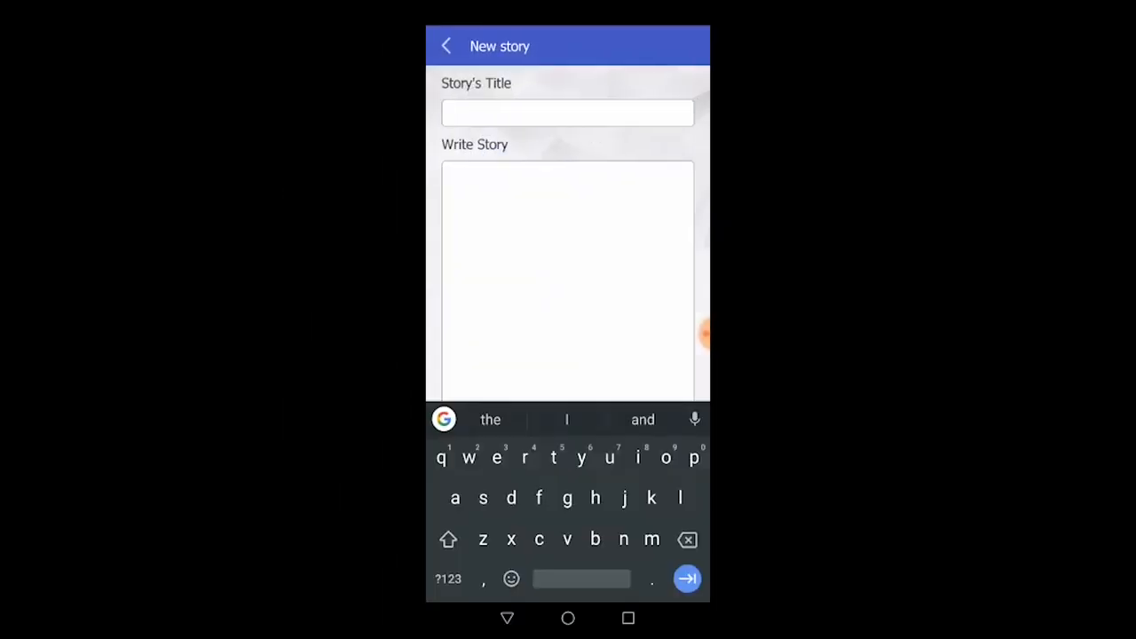
type("Story")
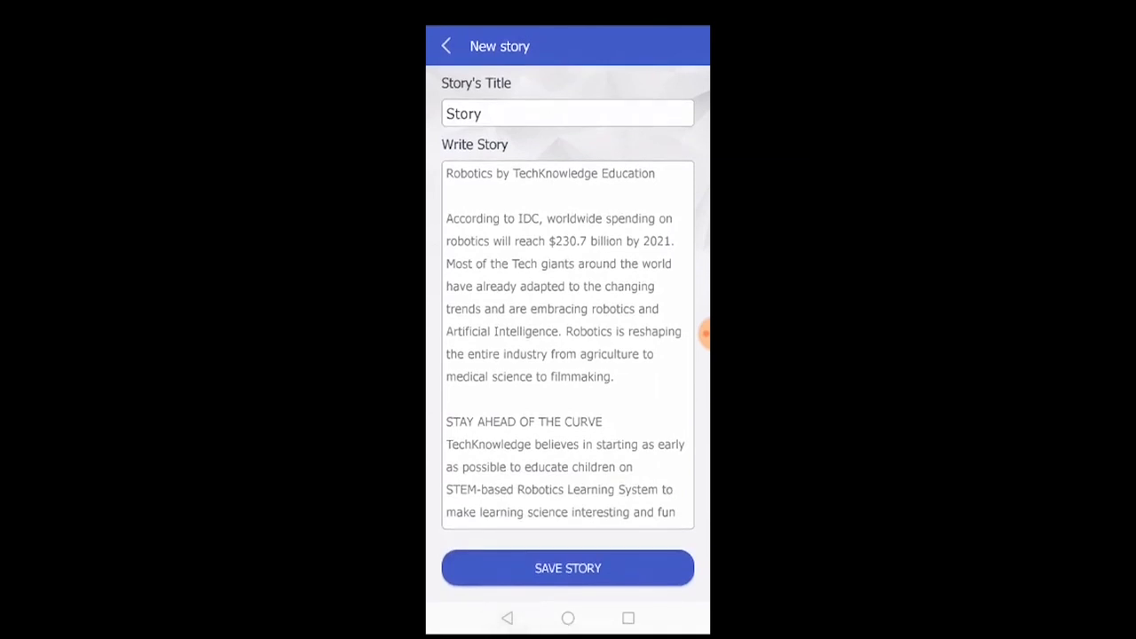
left_click(673, 490)
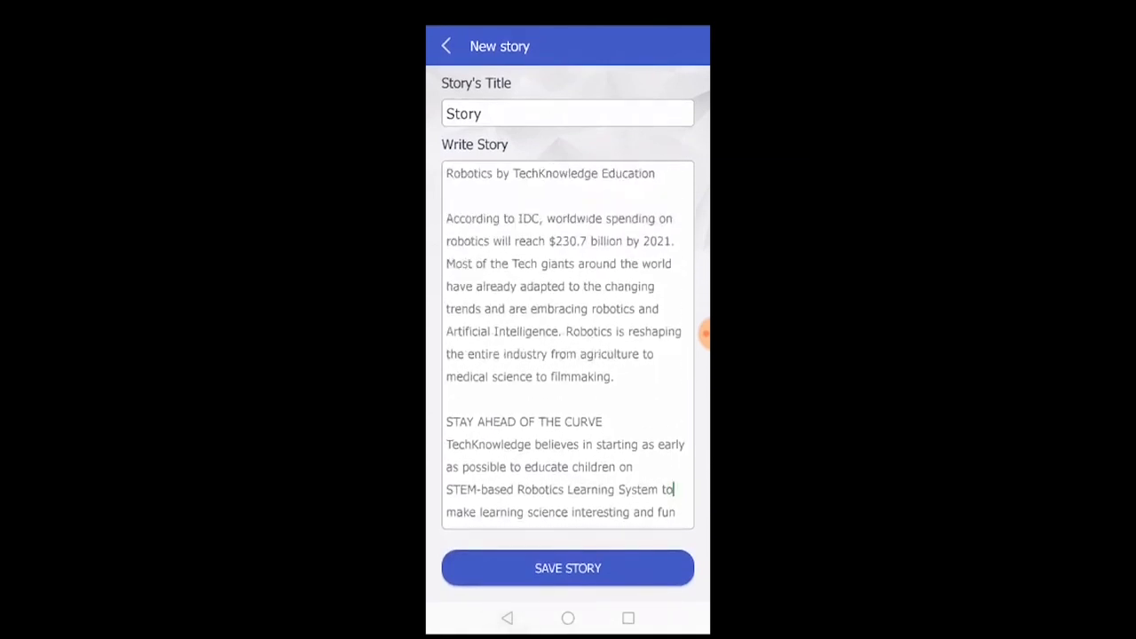
left_click(568, 568)
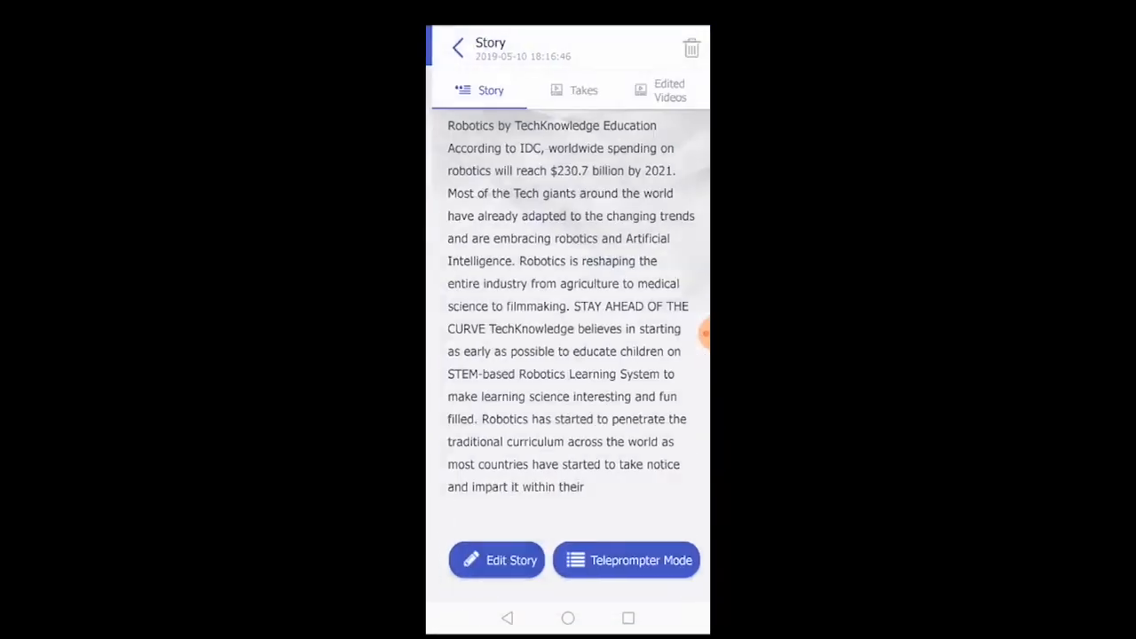
Go to the story's Takes and start a new take in the teleprompter camera view.
left_click(583, 89)
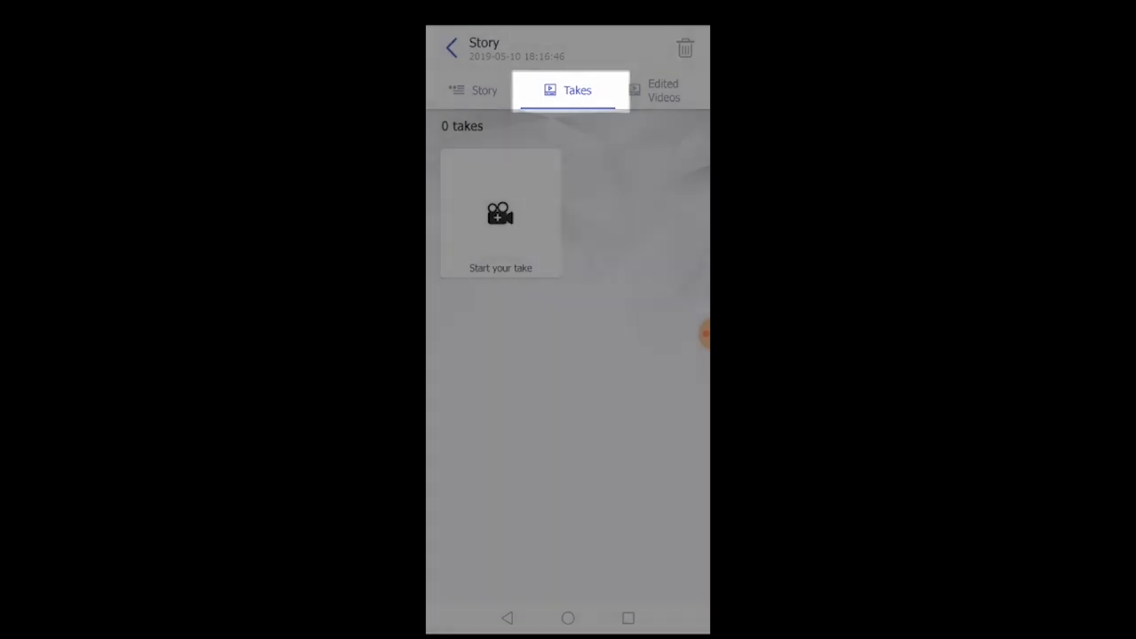
left_click(501, 213)
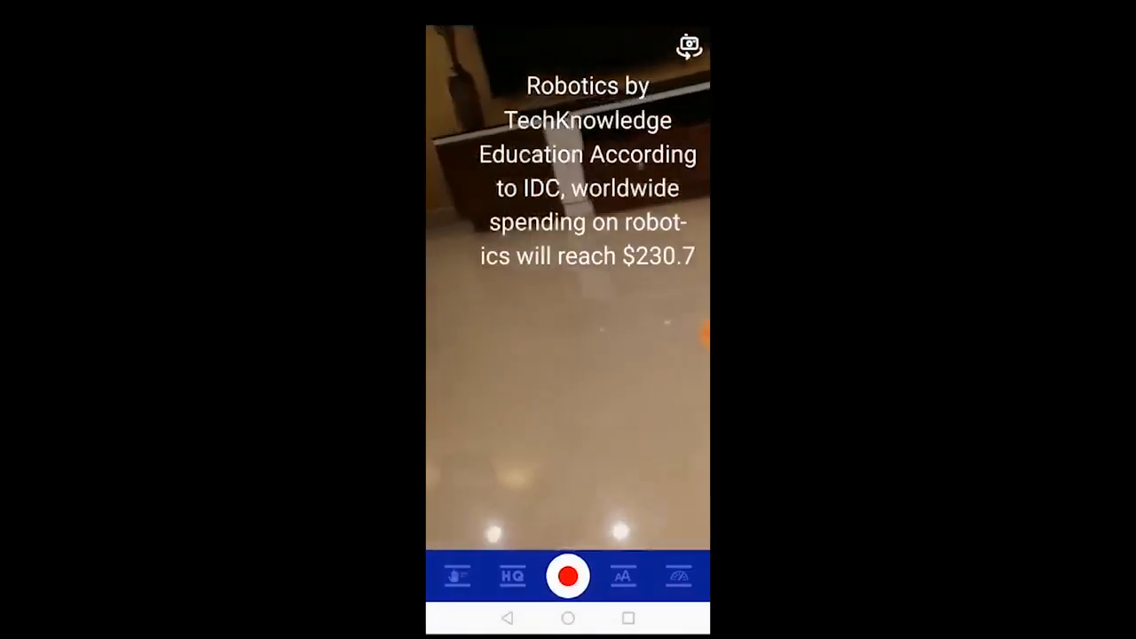
Review auto-stop and 480p quality, enlarge script text to 42 and set scroll speed to 240.
left_click(456, 575)
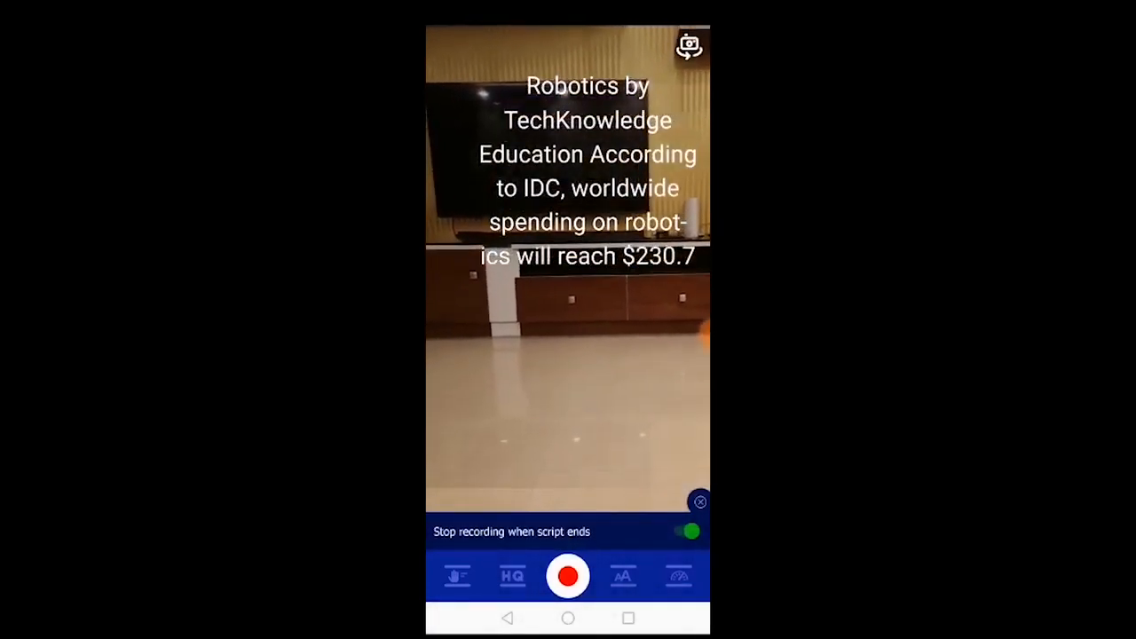
left_click(512, 576)
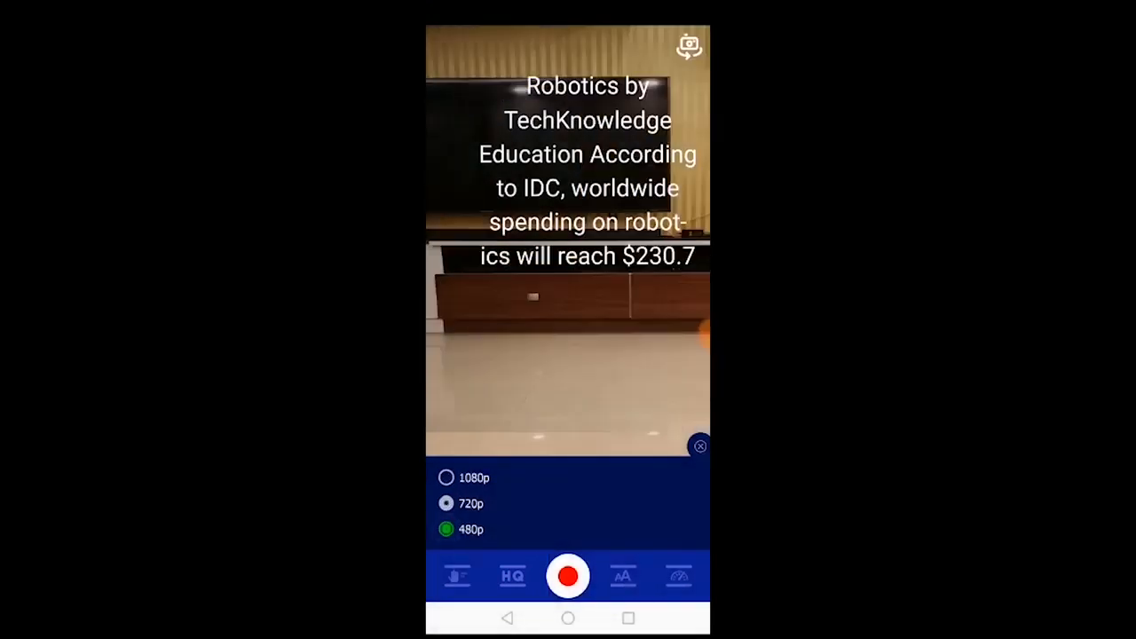
left_click(622, 575)
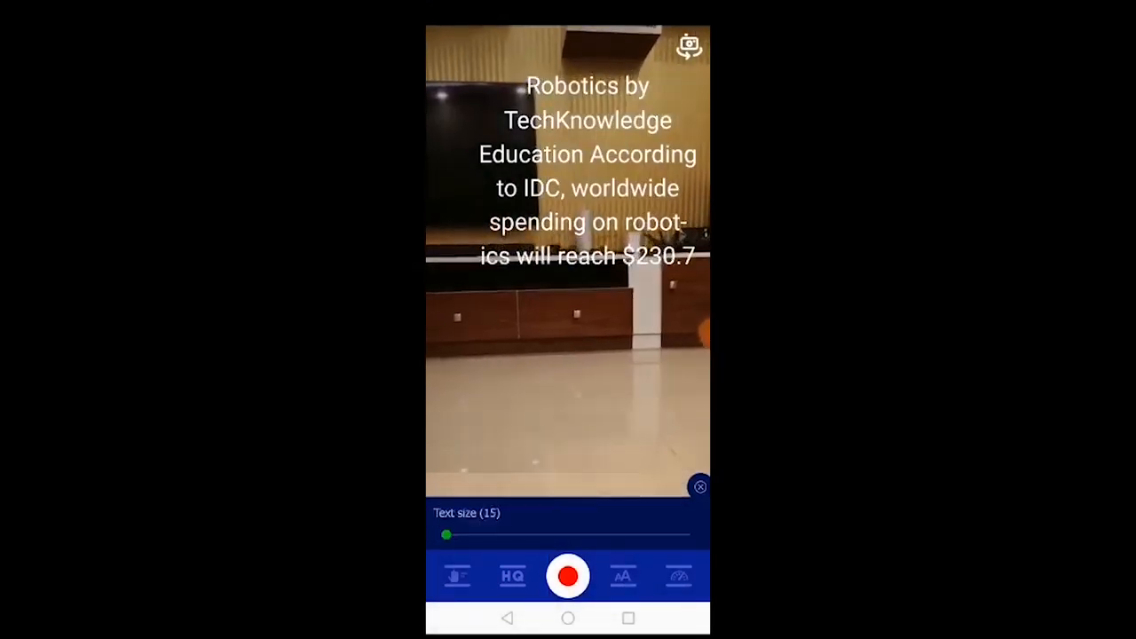
left_click_drag(447, 534, 495, 535)
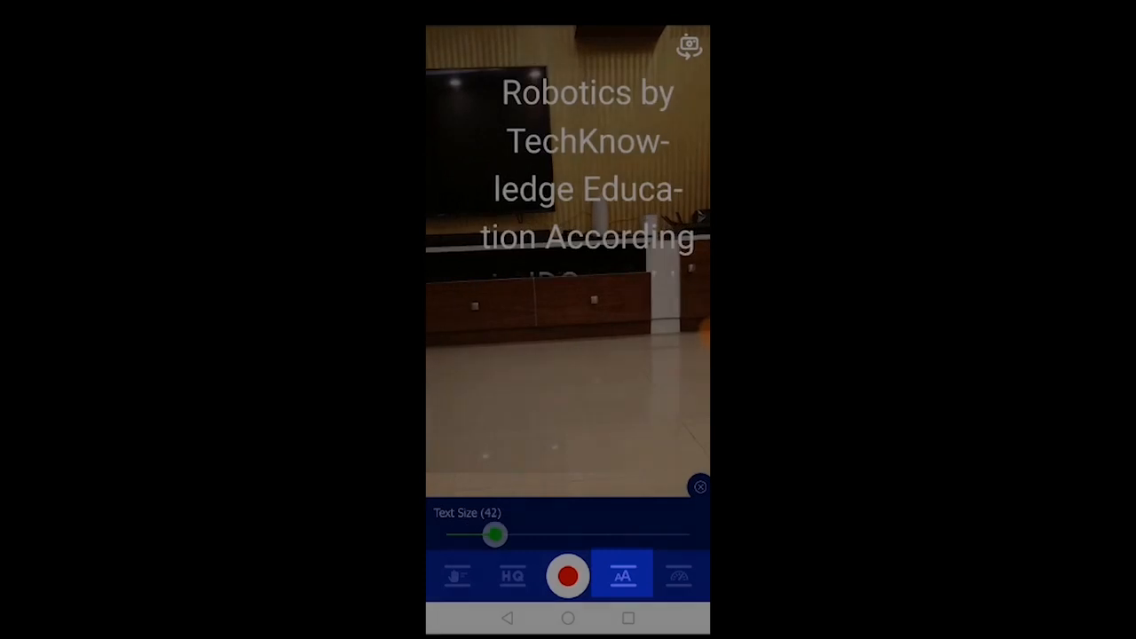
left_click_drag(494, 535, 447, 534)
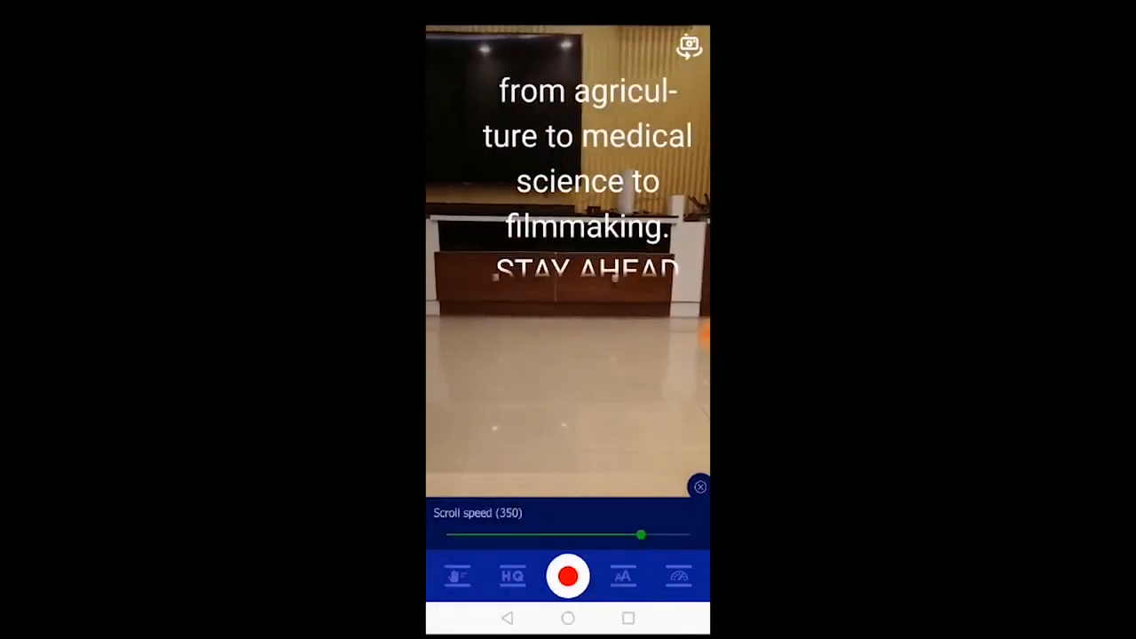
left_click_drag(642, 536, 533, 536)
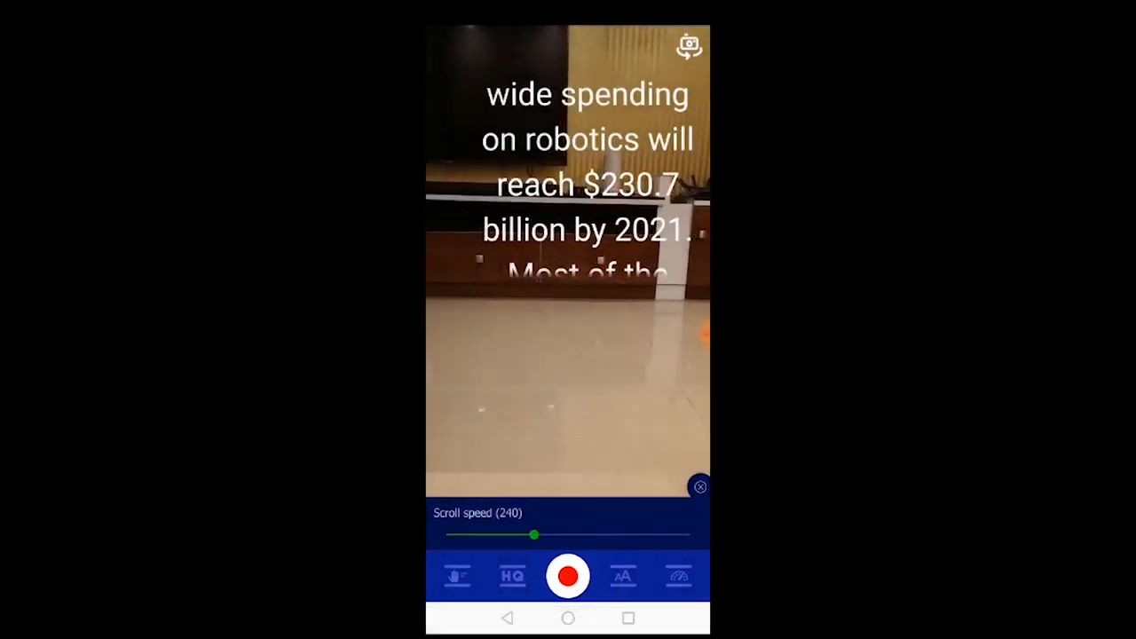
Record the first take through the countdown and land on its edit screen with Vertical orientation.
left_click(568, 575)
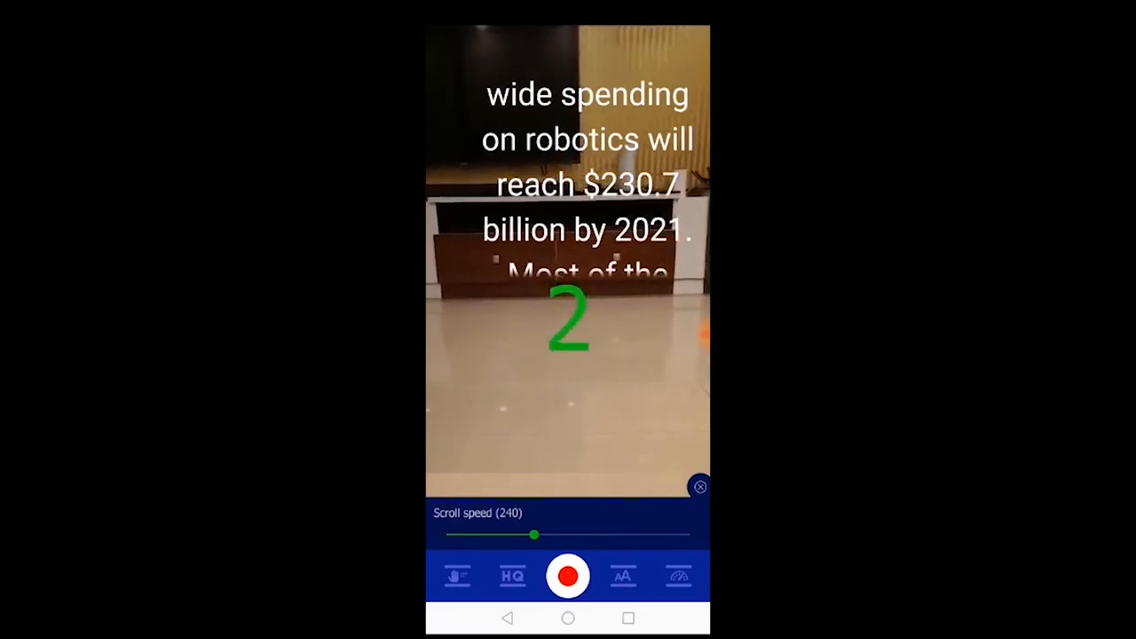
left_click(568, 576)
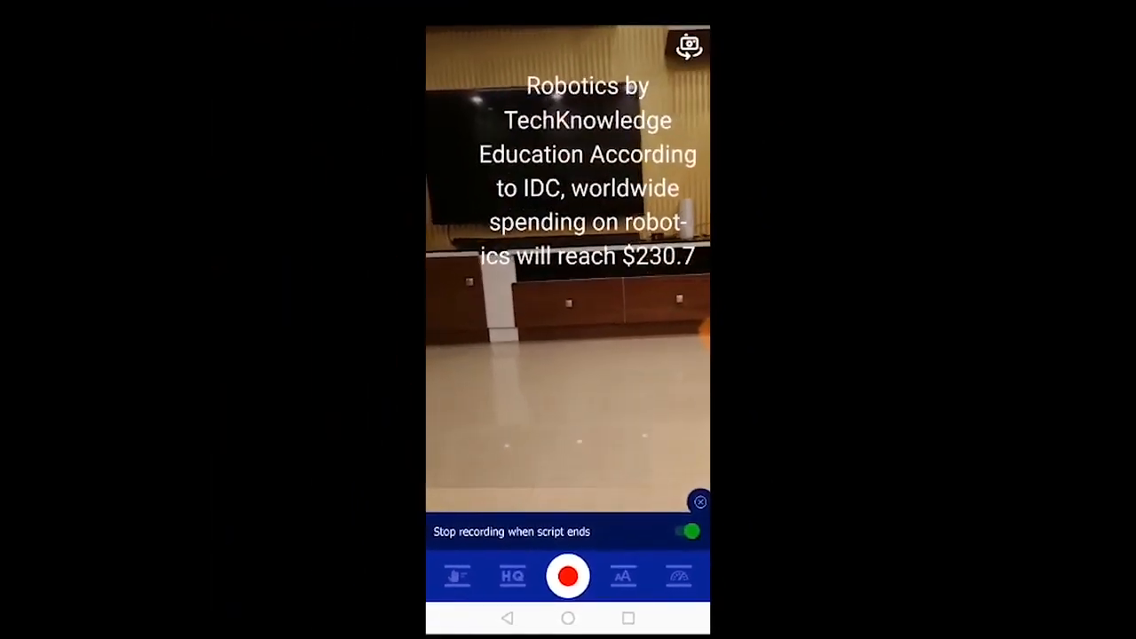
left_click(568, 575)
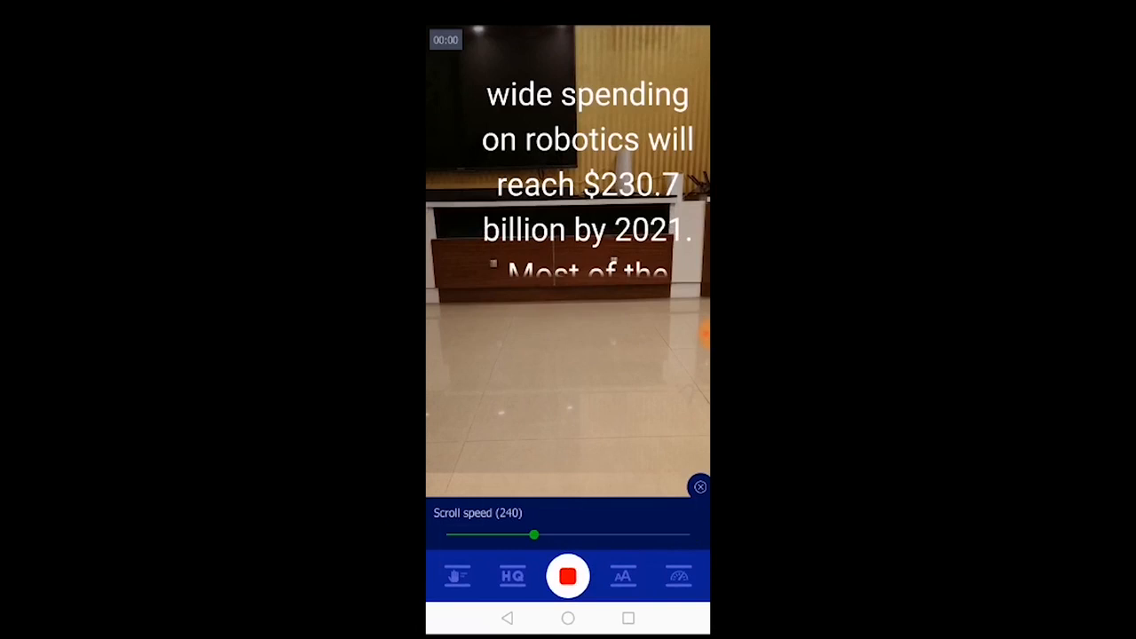
left_click(568, 576)
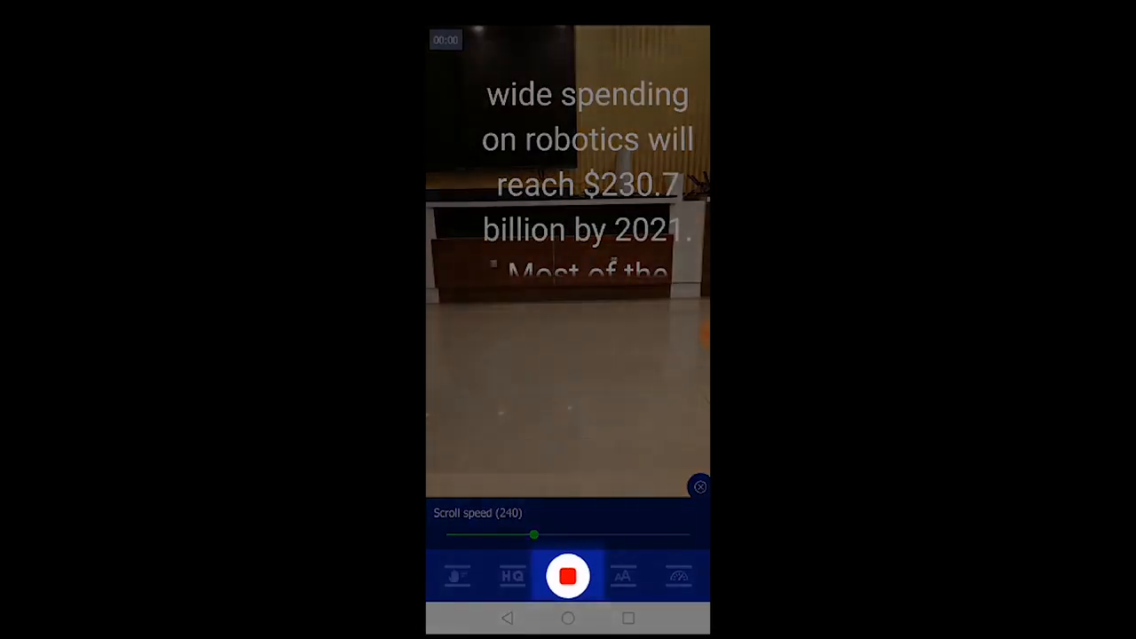
left_click(568, 575)
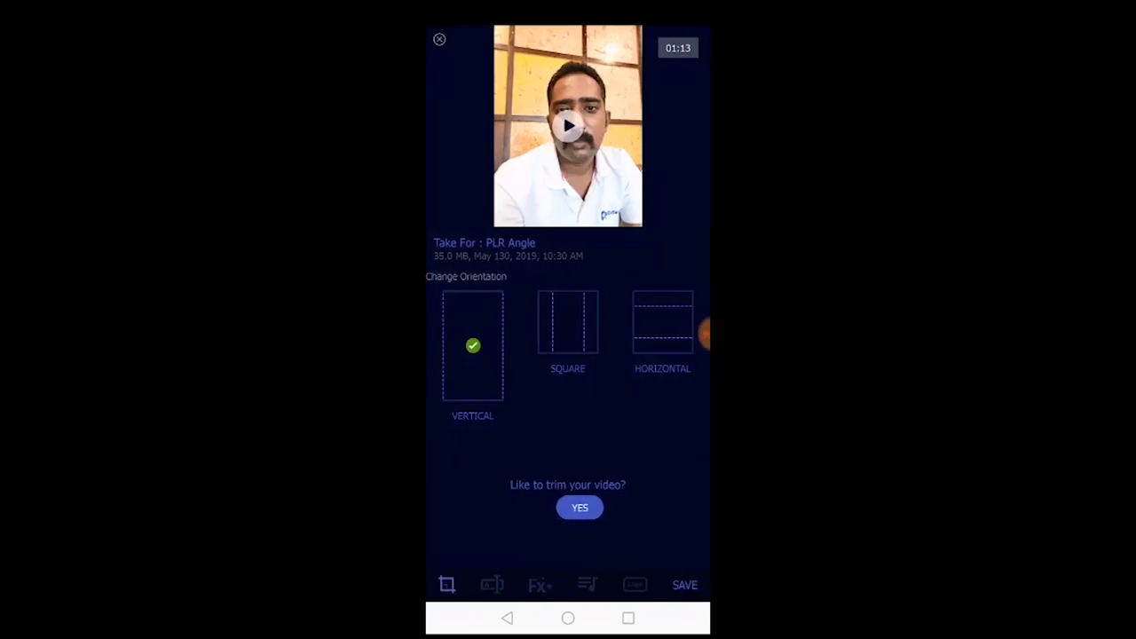
Try Square orientation twice, keep Vertical, and answer YES to trimming the video.
left_click(568, 323)
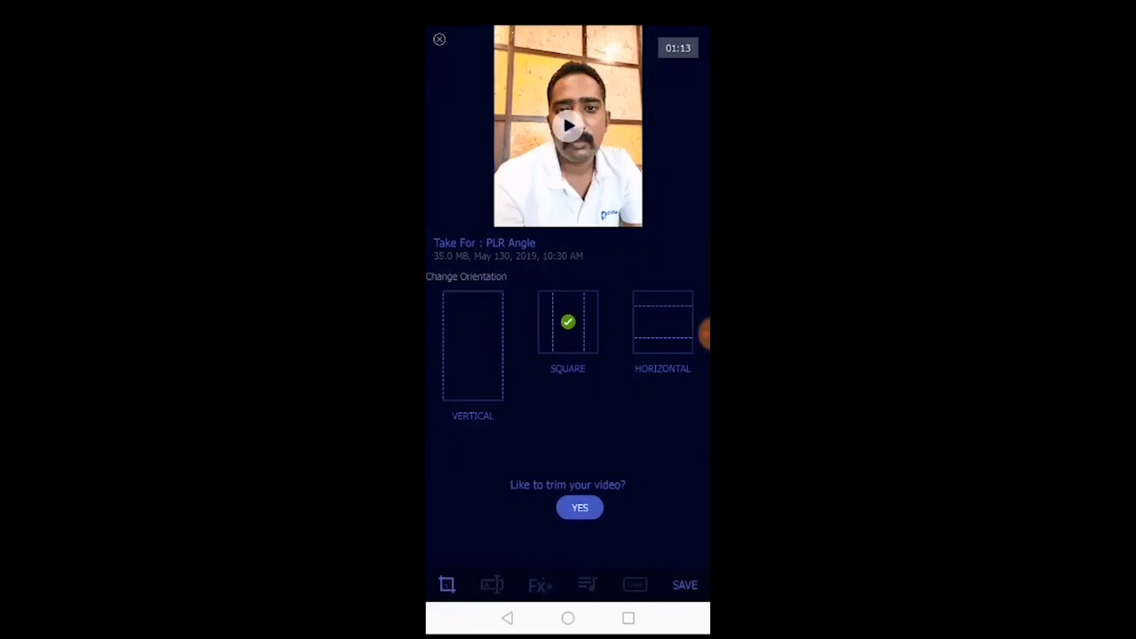
left_click(662, 323)
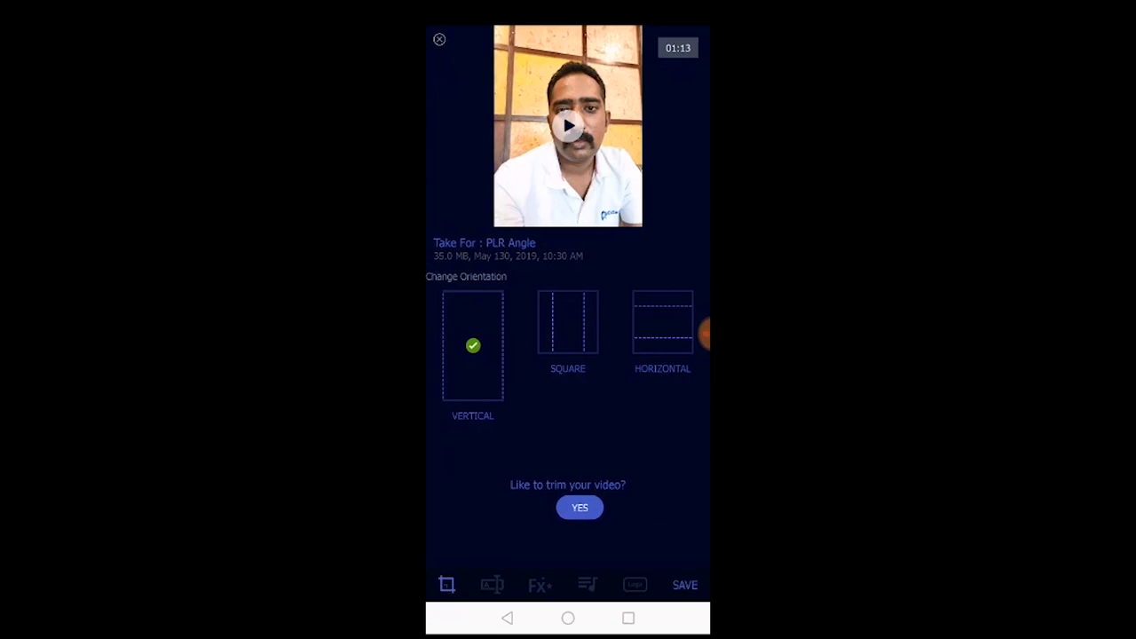
left_click(568, 321)
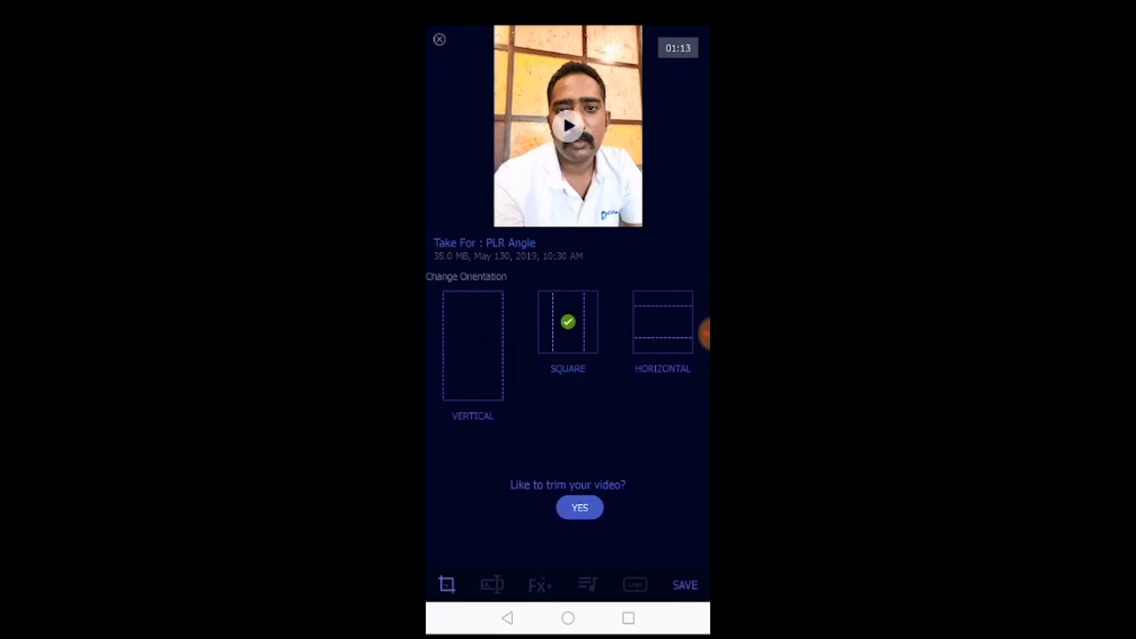
left_click(662, 321)
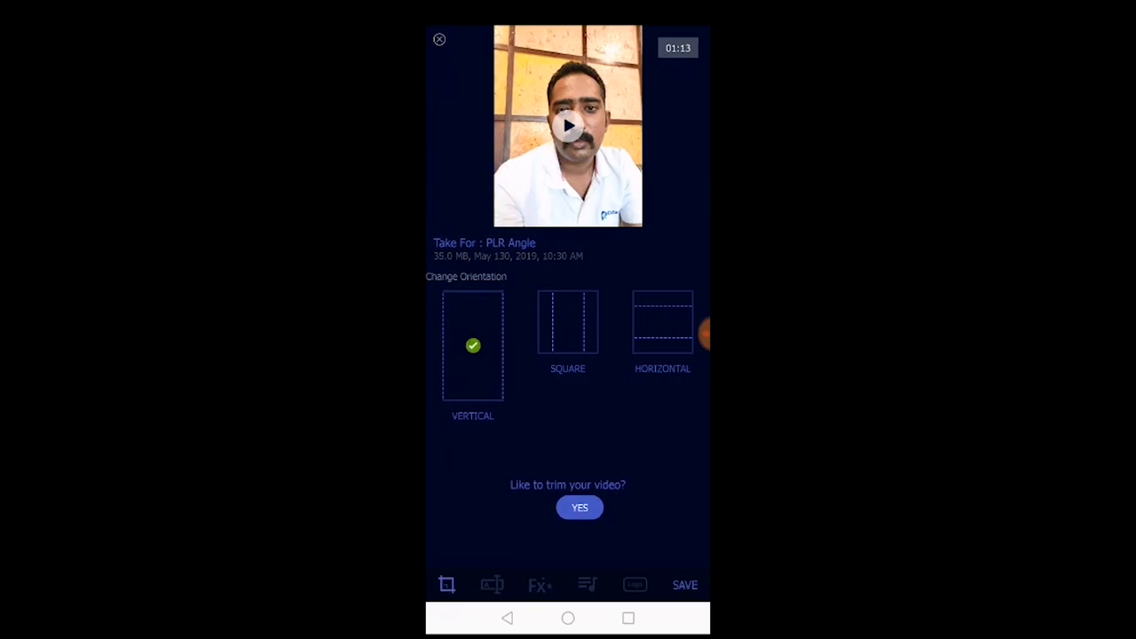
left_click(579, 508)
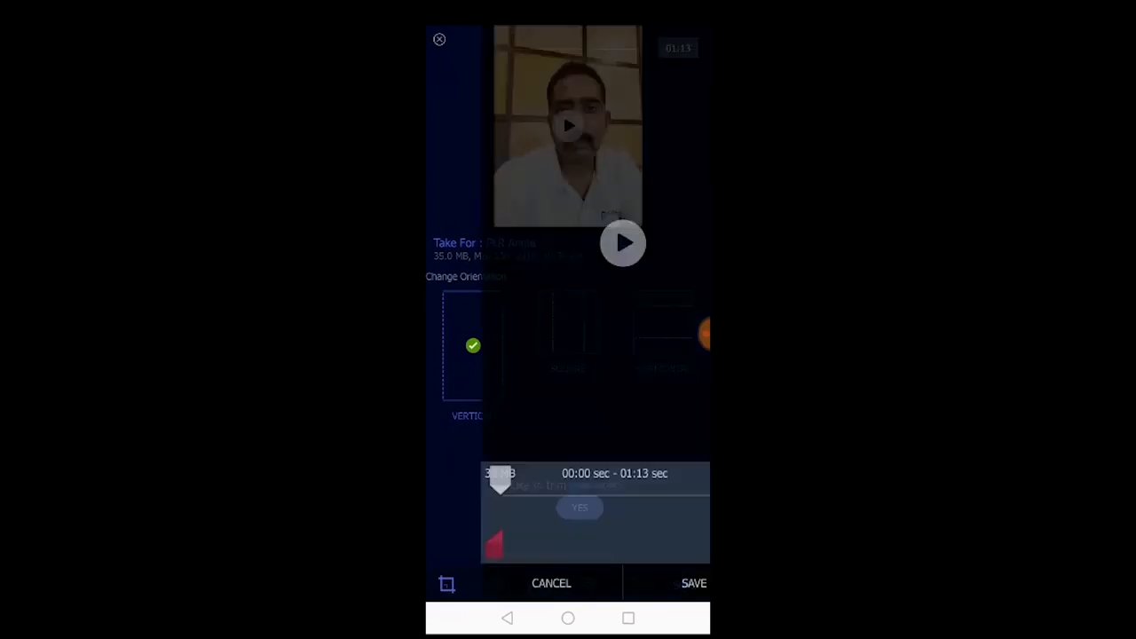
Save the trimmed 52-second clip and begin a lower-third caption with the name heading.
left_click(578, 507)
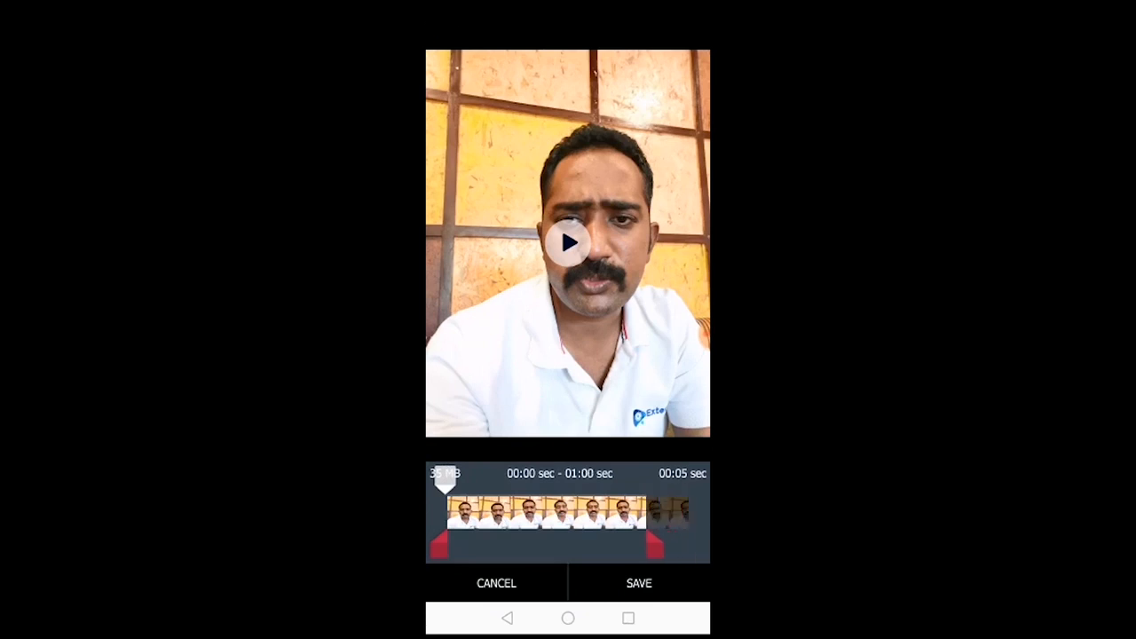
left_click(640, 583)
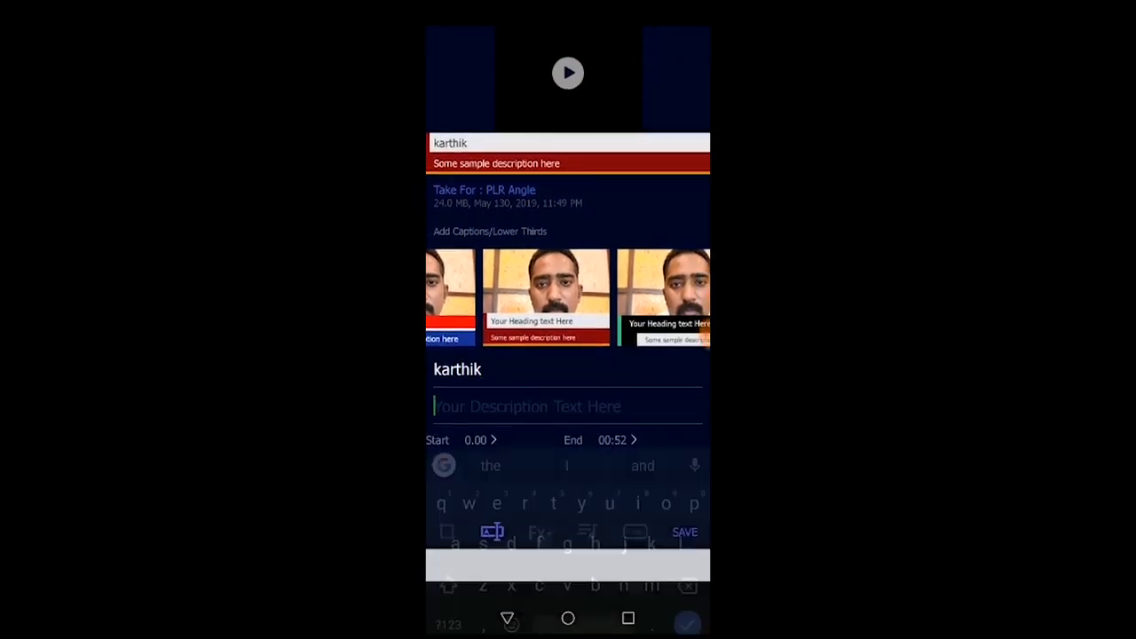
Set the caption description to 'Co Founder', pass through Fx background and reach the music options.
type("Co Founder")
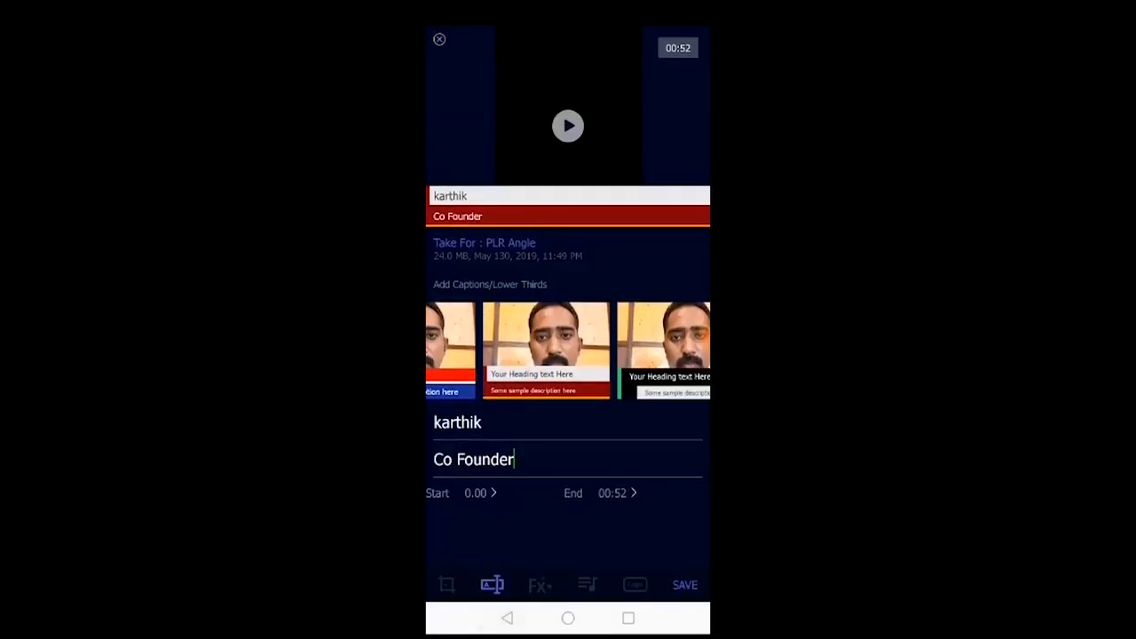
left_click(539, 584)
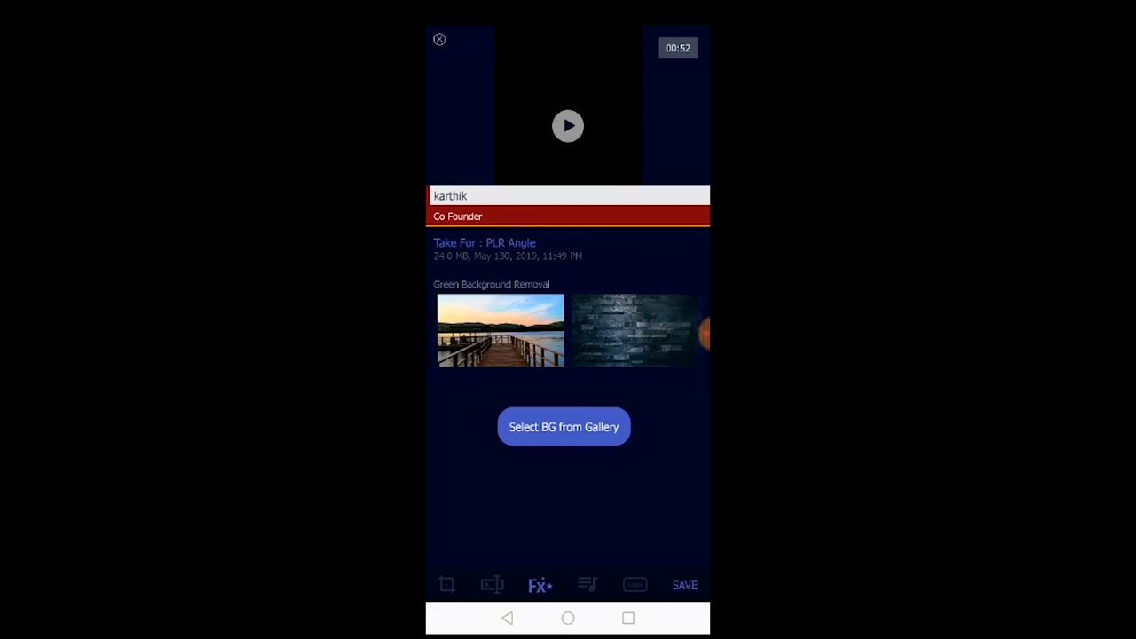
left_click(563, 426)
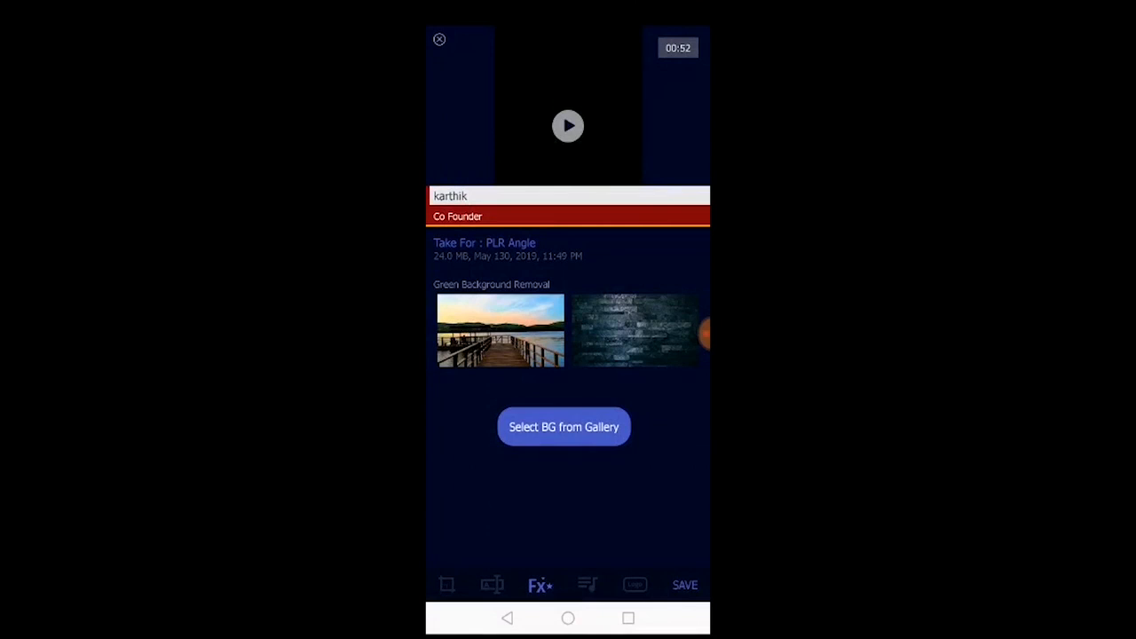
left_click(586, 584)
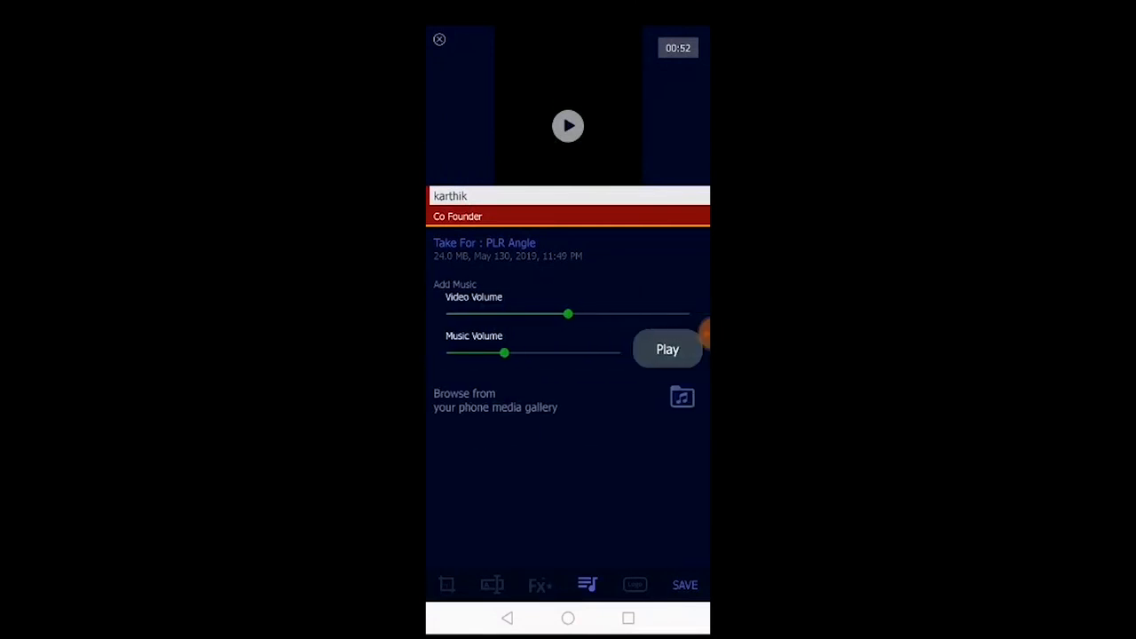
Add cinematic_sentimental from the phone as background music and raise its volume.
left_click(682, 398)
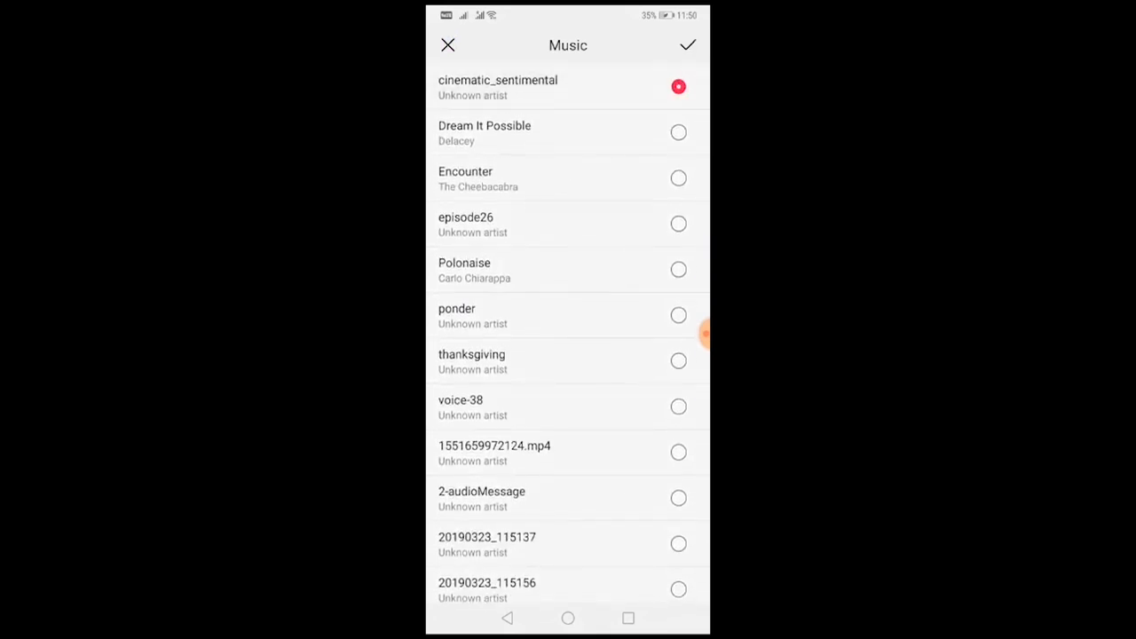
left_click(689, 46)
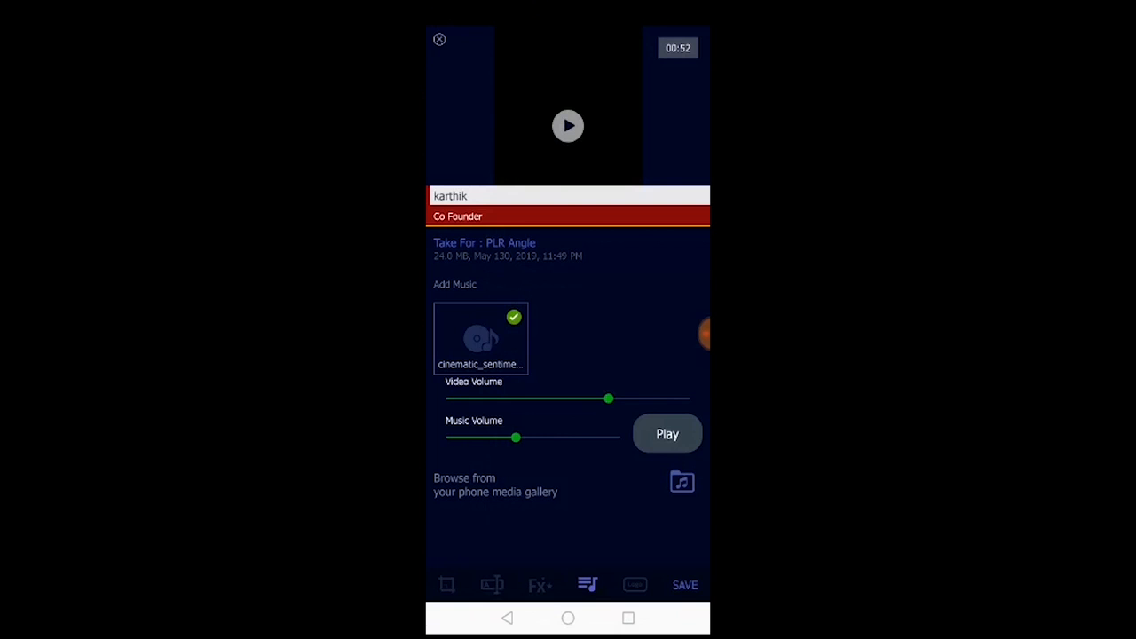
left_click_drag(517, 437, 550, 437)
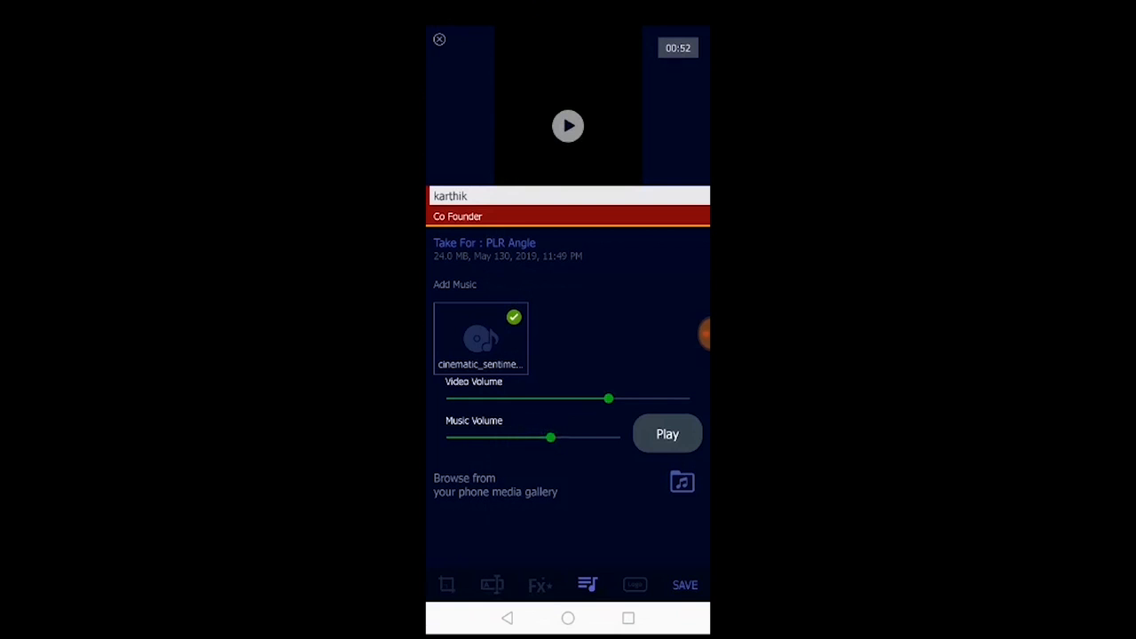
left_click(636, 584)
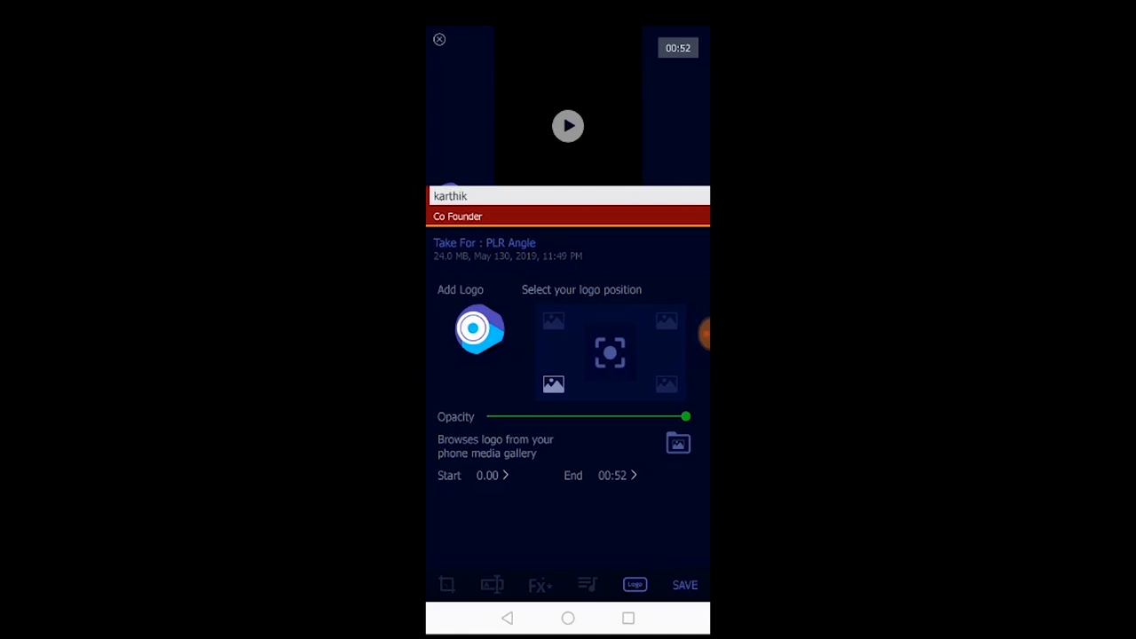
Save the edits, send the video for processing and acknowledge the processing notice.
left_click(685, 584)
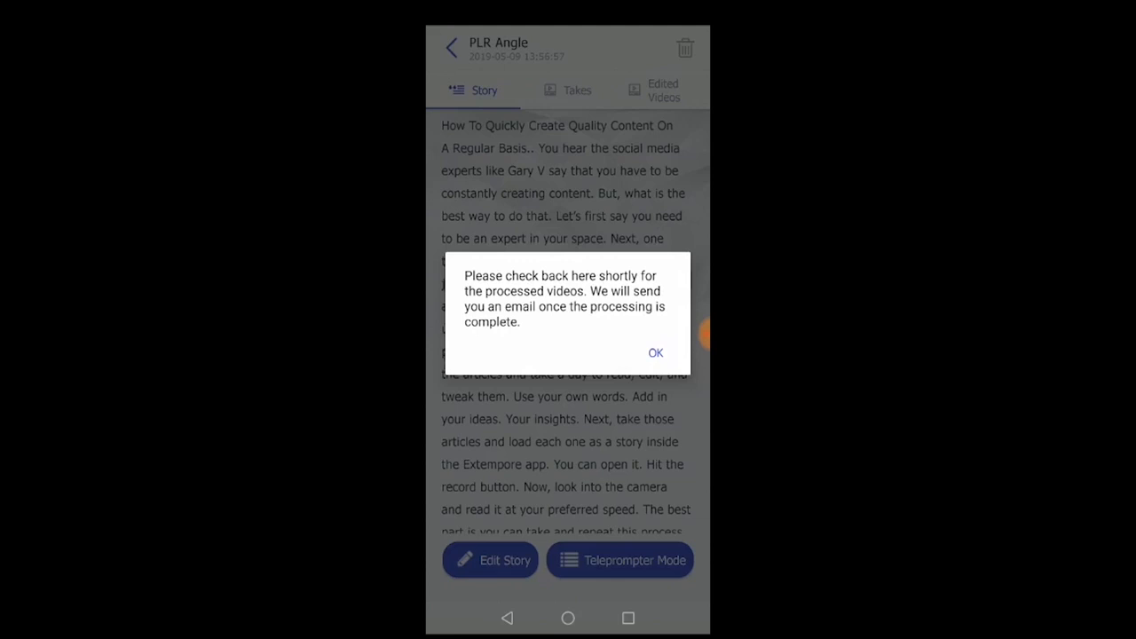
left_click(655, 352)
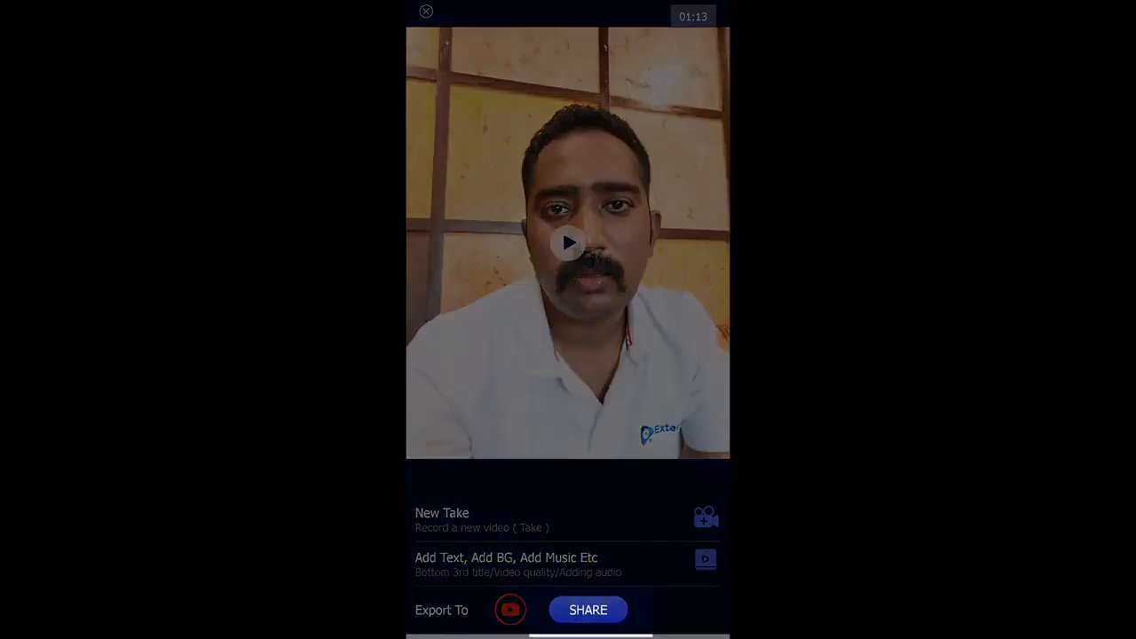
Export the finished take to YouTube, choosing the sign-in account and confirming it.
left_click(588, 611)
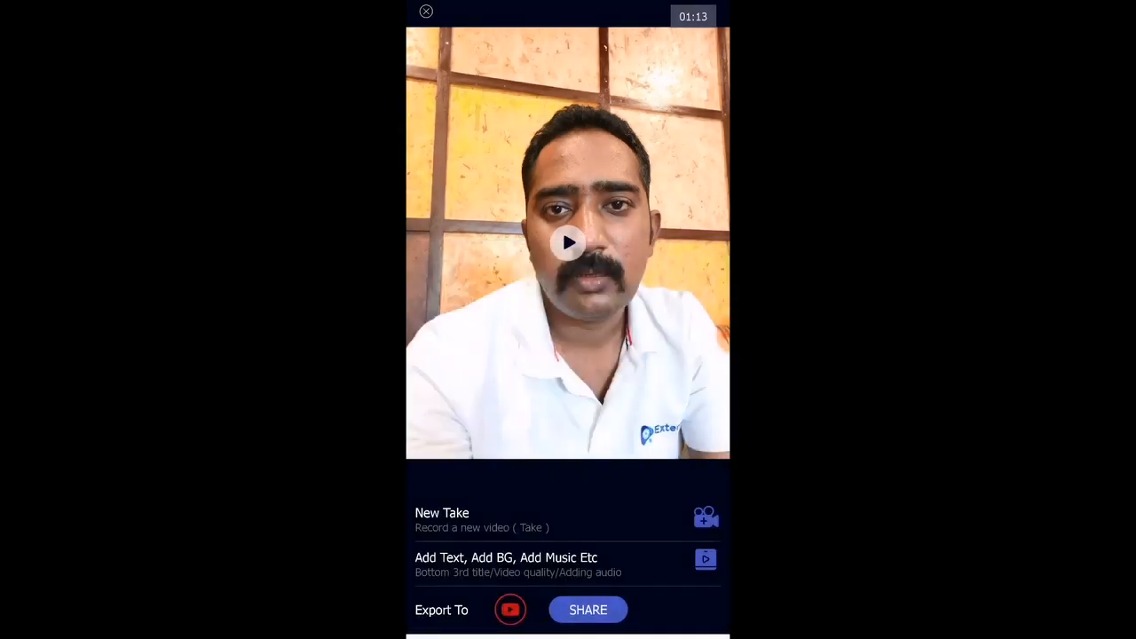
left_click(511, 611)
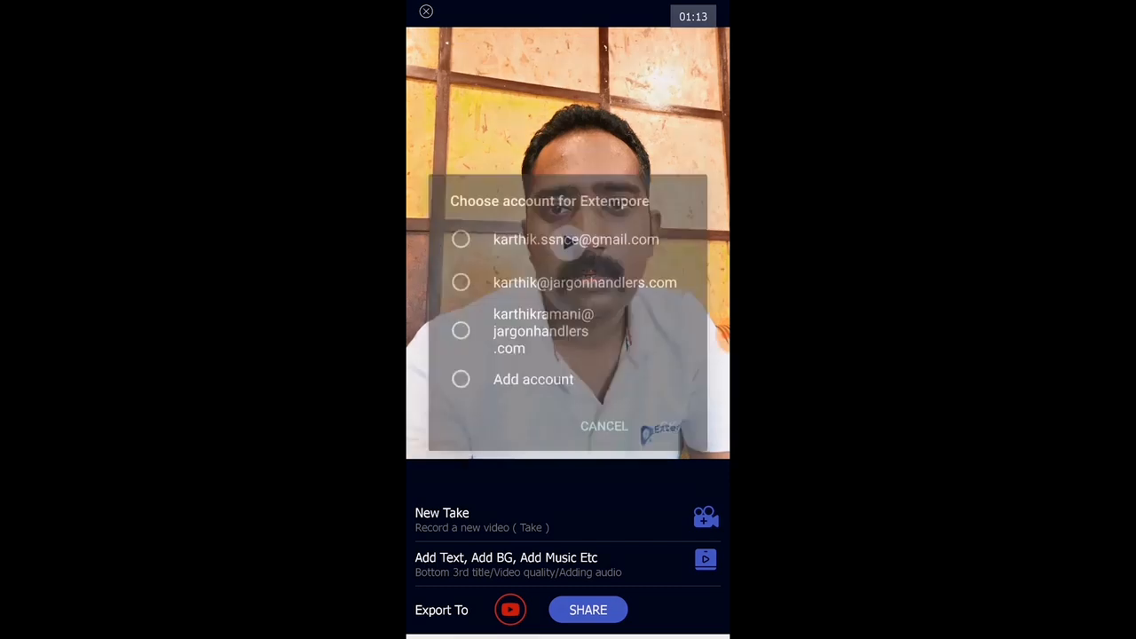
left_click(462, 283)
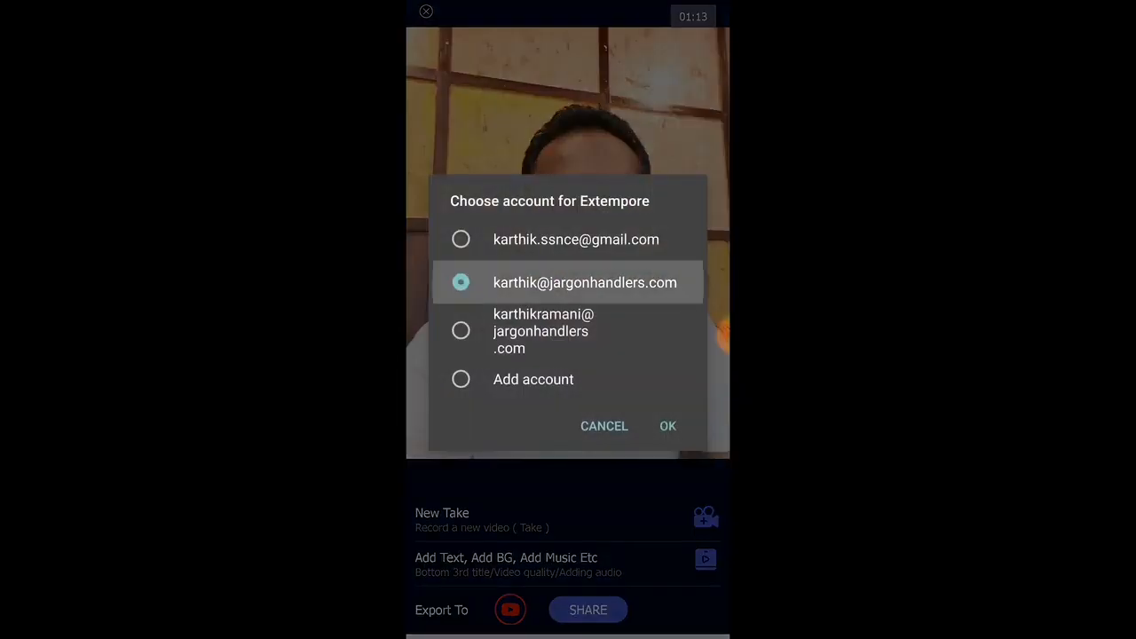
left_click(667, 426)
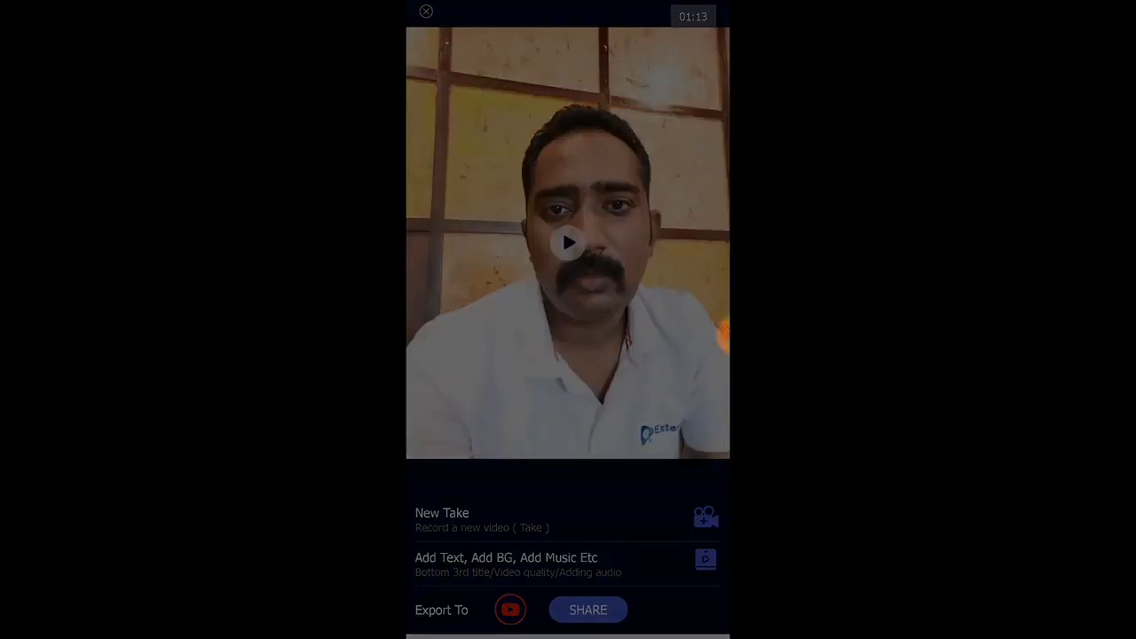